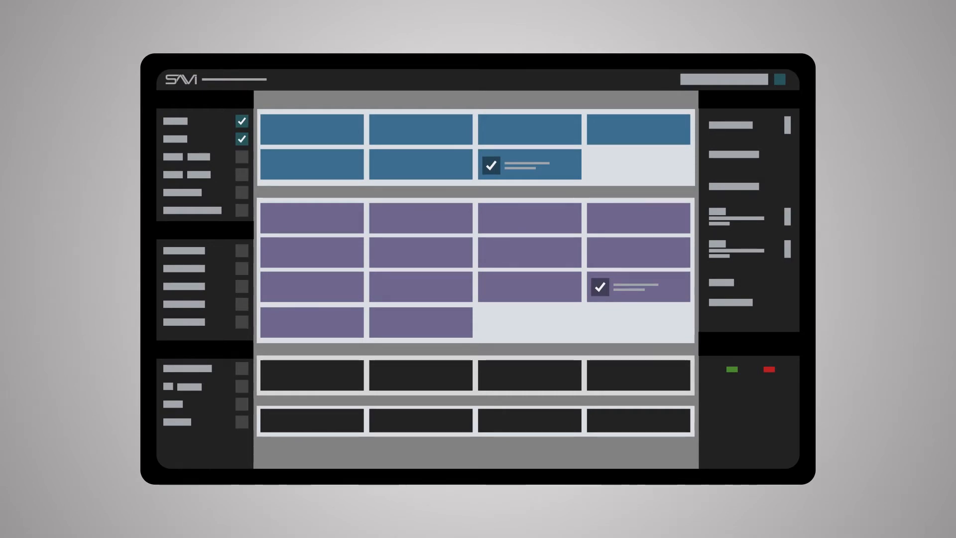
Step: Check the first tile of the blue group in the top grid
click(273, 130)
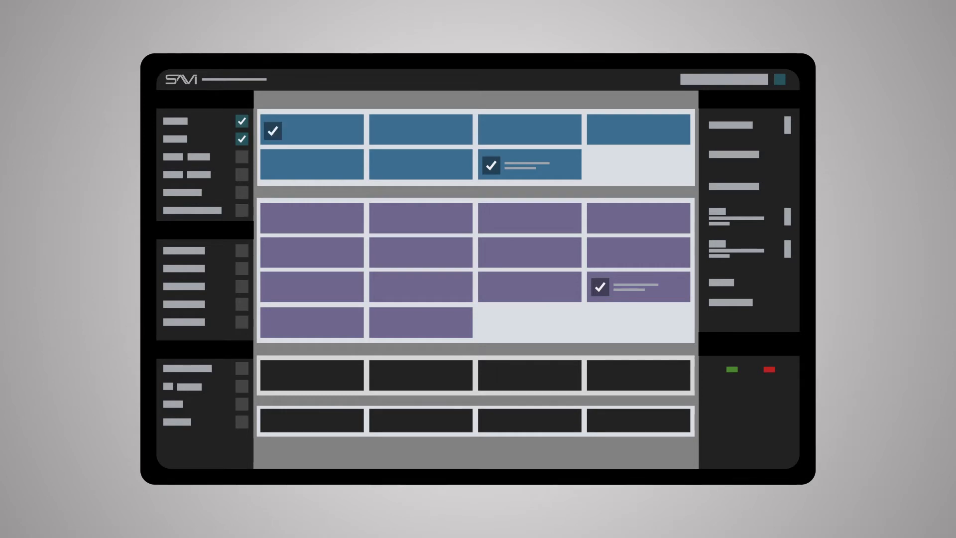
click(600, 131)
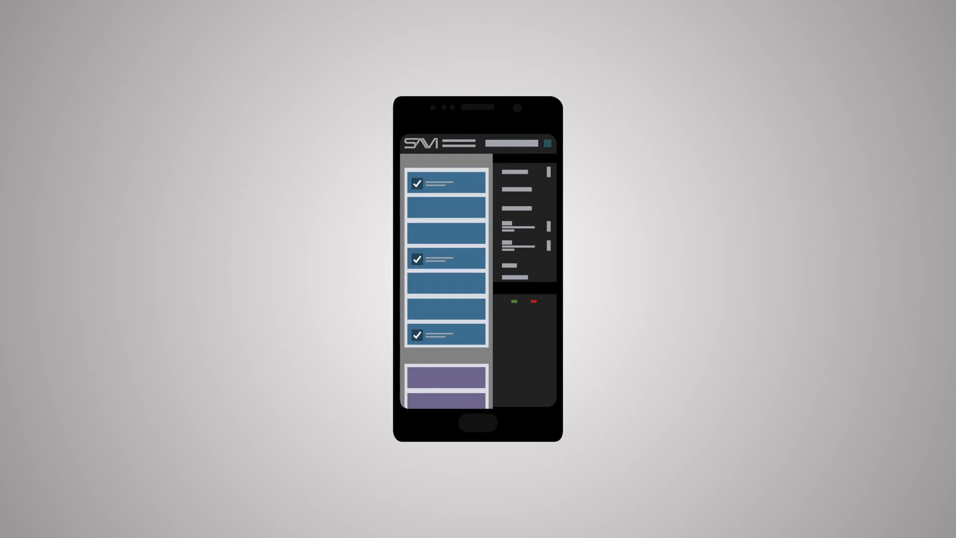
Step: Check a blue tile in the stacked phone-layout list
click(417, 207)
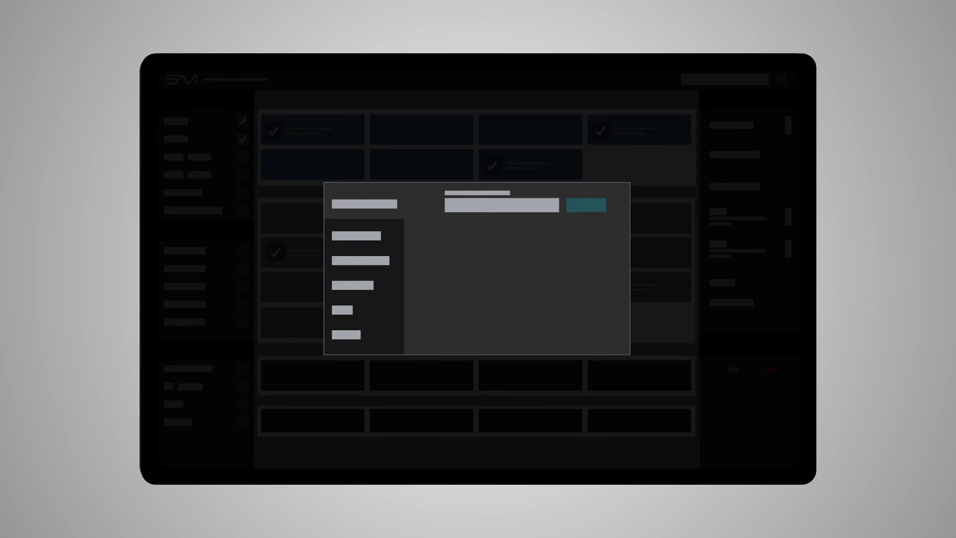
Step: Enter the IP address 10.7.1.25 in the settings dialog's address field
text(10.7.1.25)
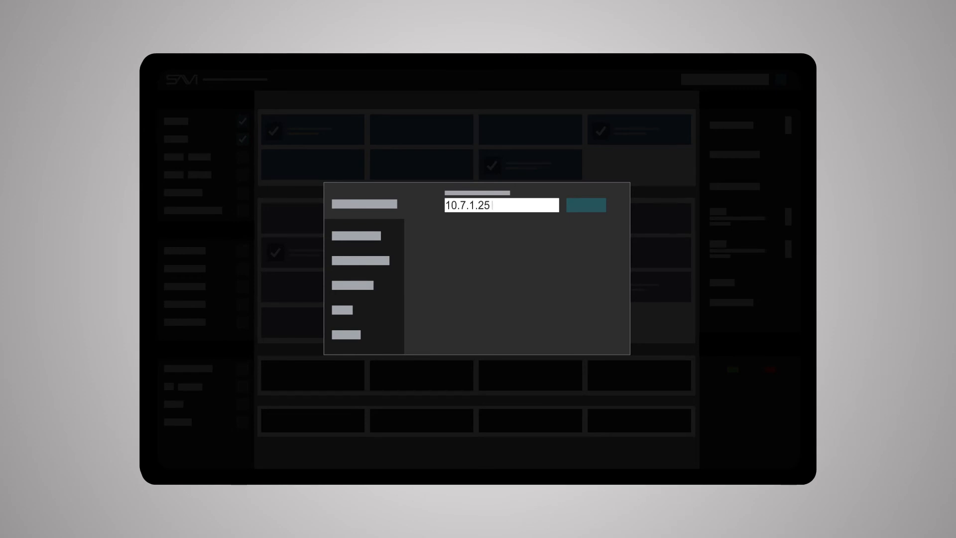